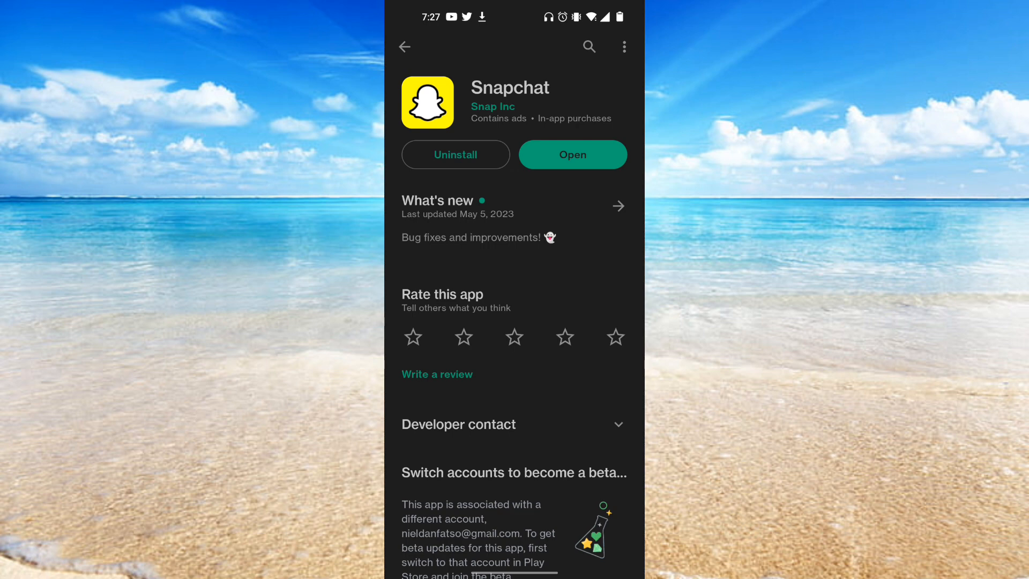
Step: Return to the phone's home screen from the Snapchat Play Store page
{"action": "left_click", "coordinate": [571, 154]}
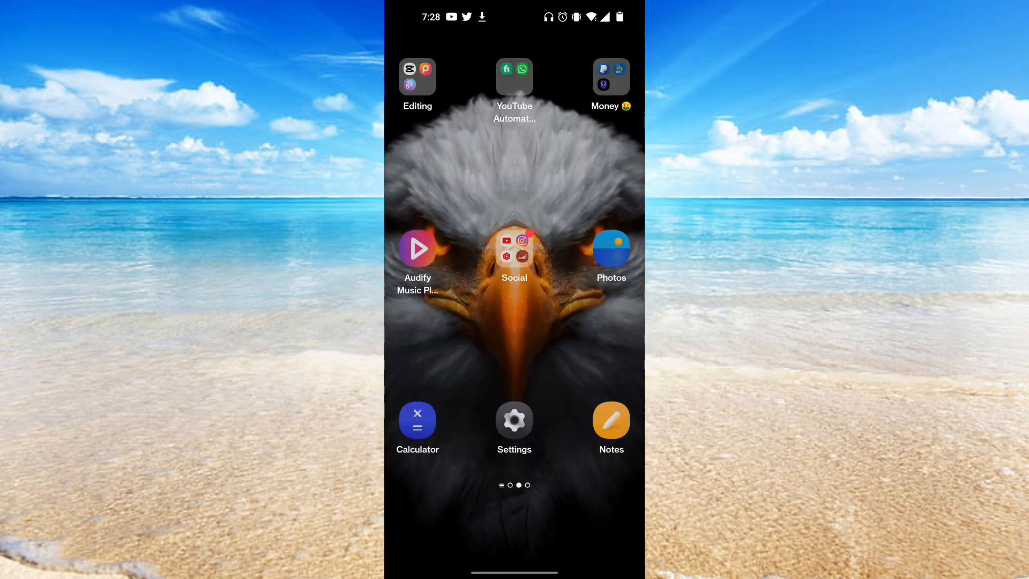
Step: Open Snapchat's App info from the Social folder, showing version 12.33.1.19 and 563 MB
{"action": "left_click", "coordinate": [513, 248]}
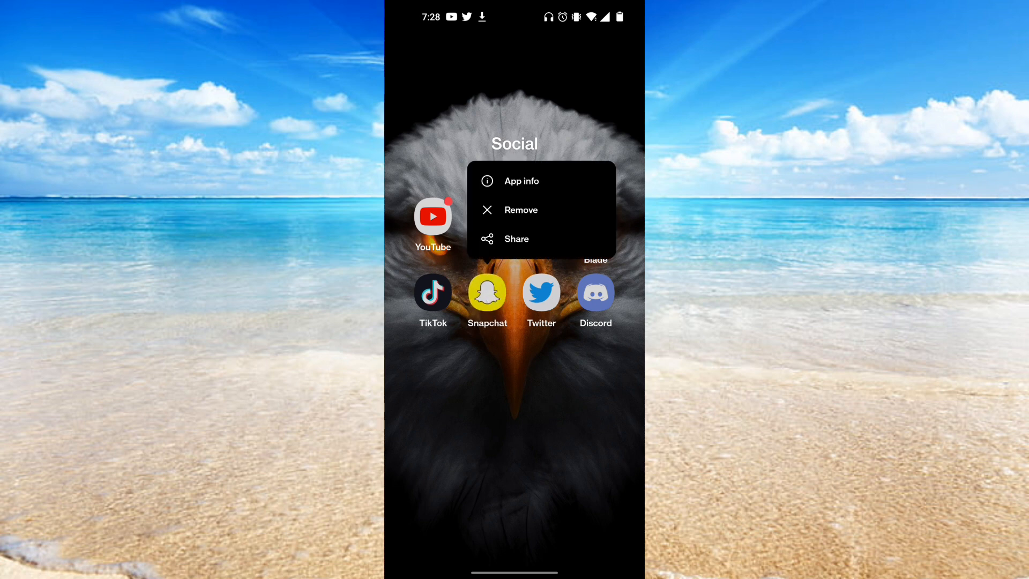
{"action": "left_click", "coordinate": [521, 182]}
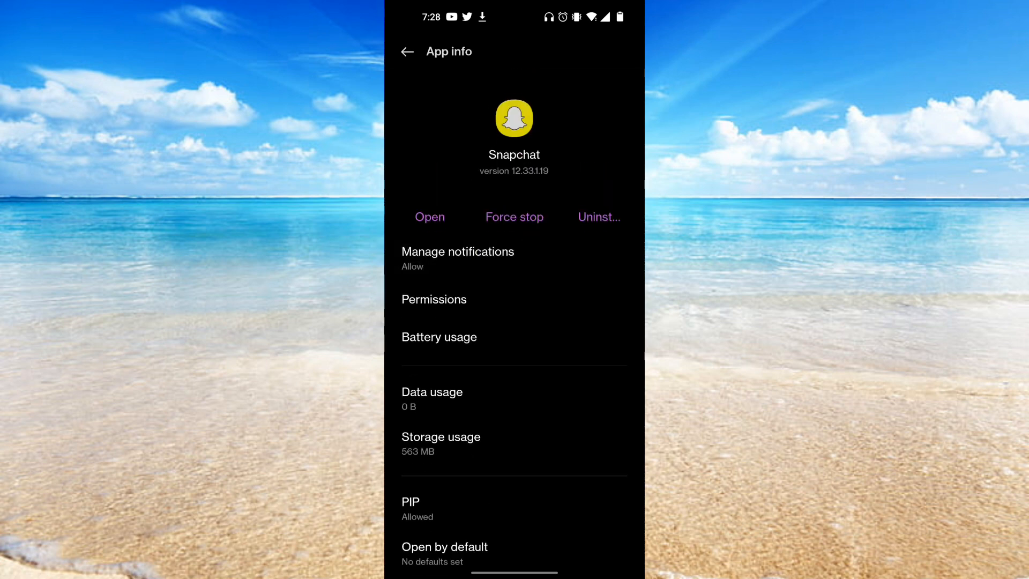
Step: Force stop Snapchat and open its Storage usage page showing 561 MB total, 36.7 MB cache
{"action": "left_click", "coordinate": [514, 216]}
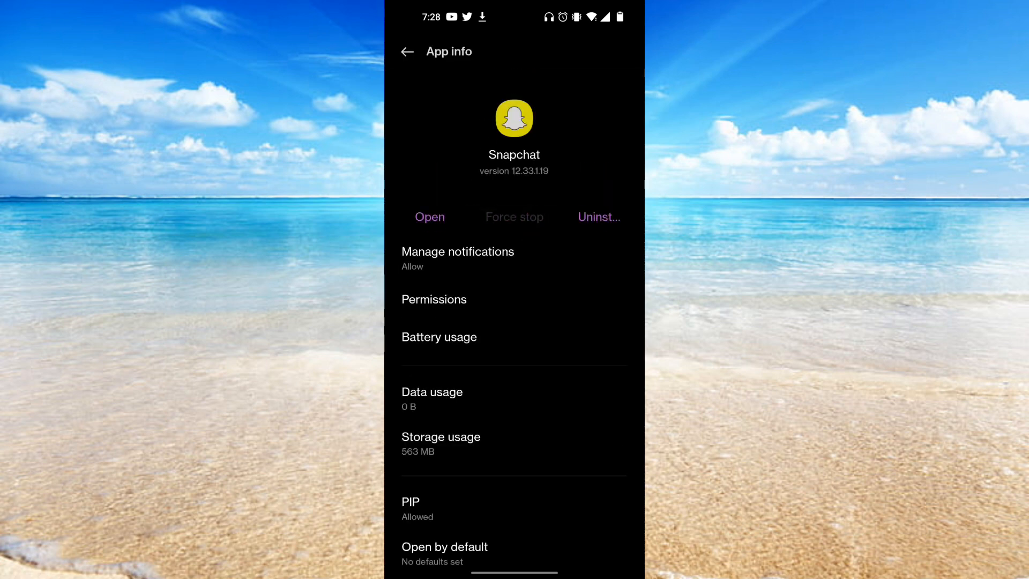
{"action": "scroll", "scroll_direction": "down", "scroll_amount": 3}
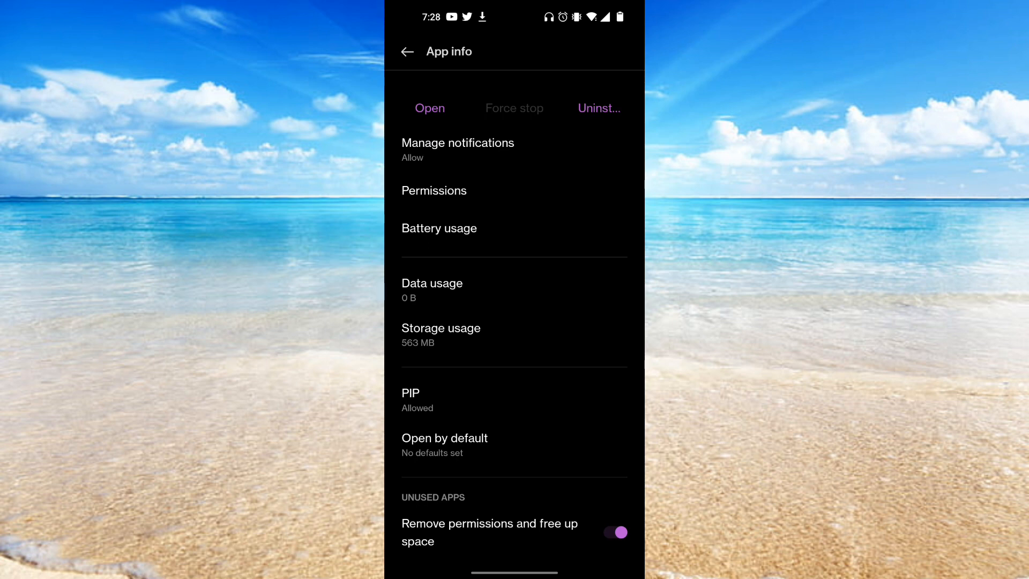
{"action": "left_click", "coordinate": [440, 328]}
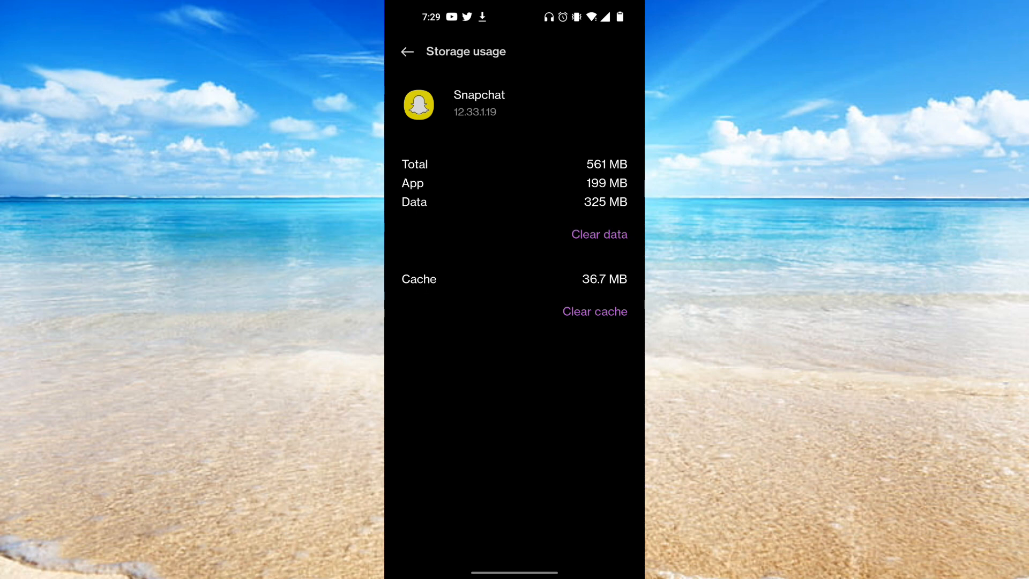
Step: Clear Snapchat's cache to 0 B and begin clearing its app data
{"action": "left_click", "coordinate": [595, 311]}
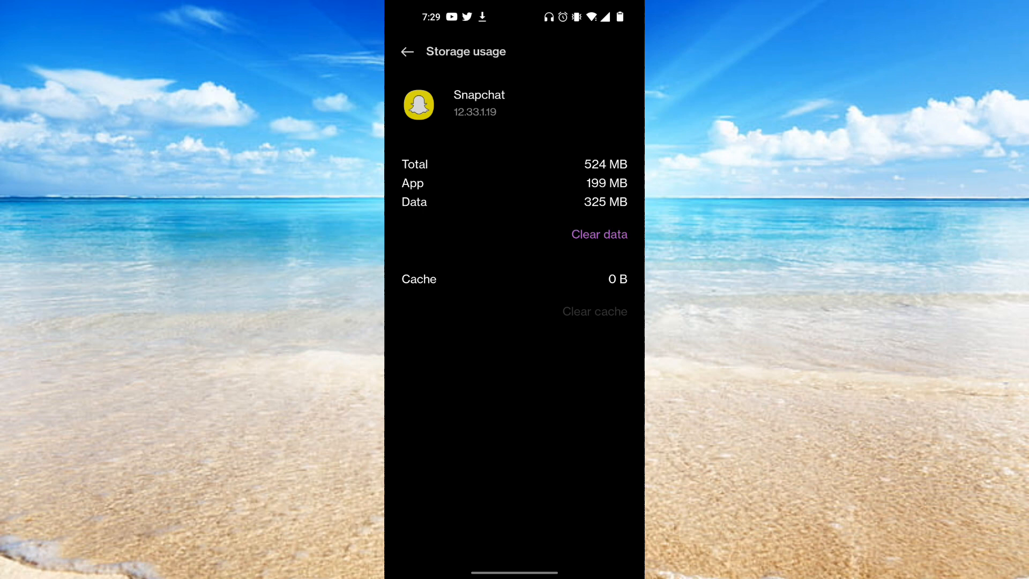
{"action": "left_click", "coordinate": [598, 234]}
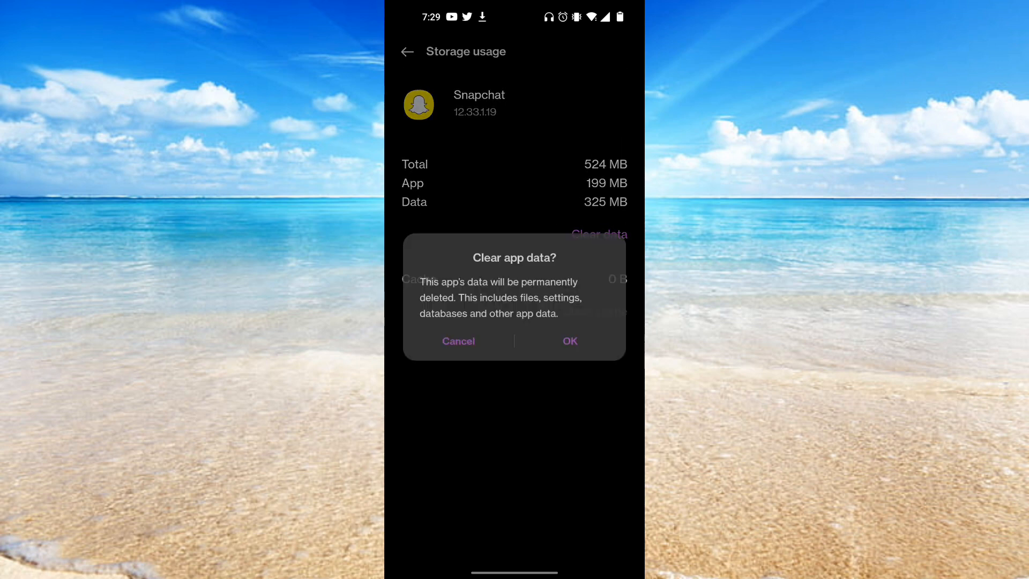